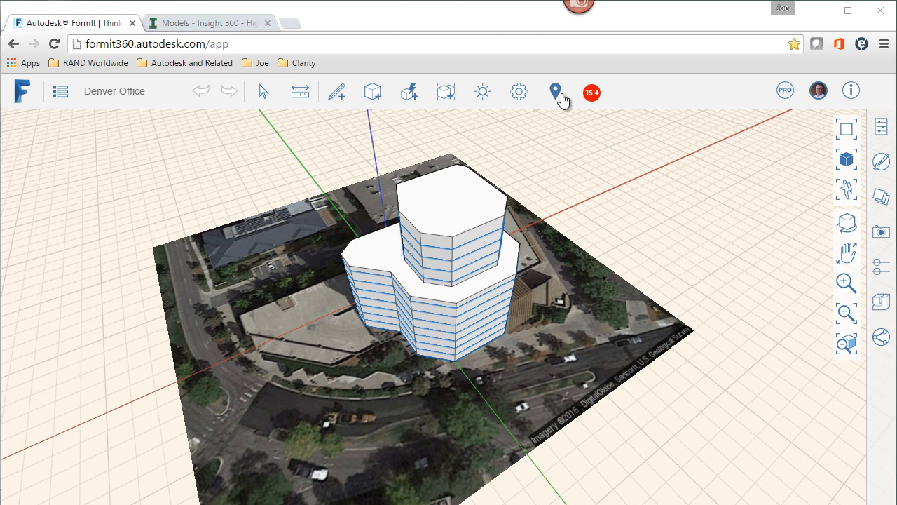
mouse_move(555, 91)
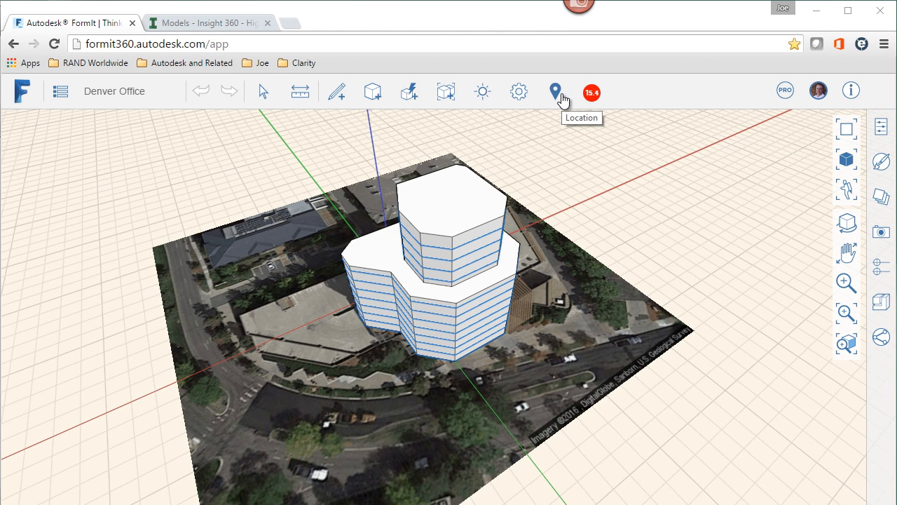
Step: Bring up the Insight menu with Generate Insight and View Insight for the model
click(592, 92)
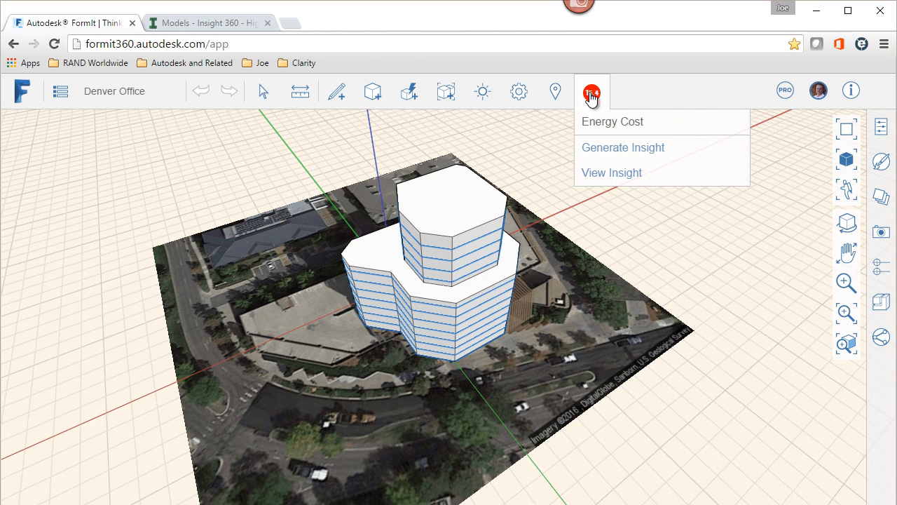
mouse_move(623, 147)
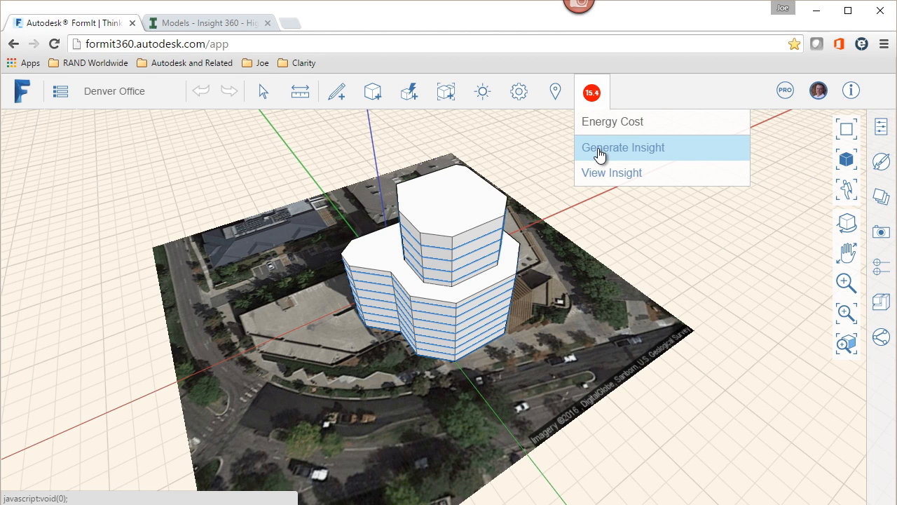
mouse_move(634, 157)
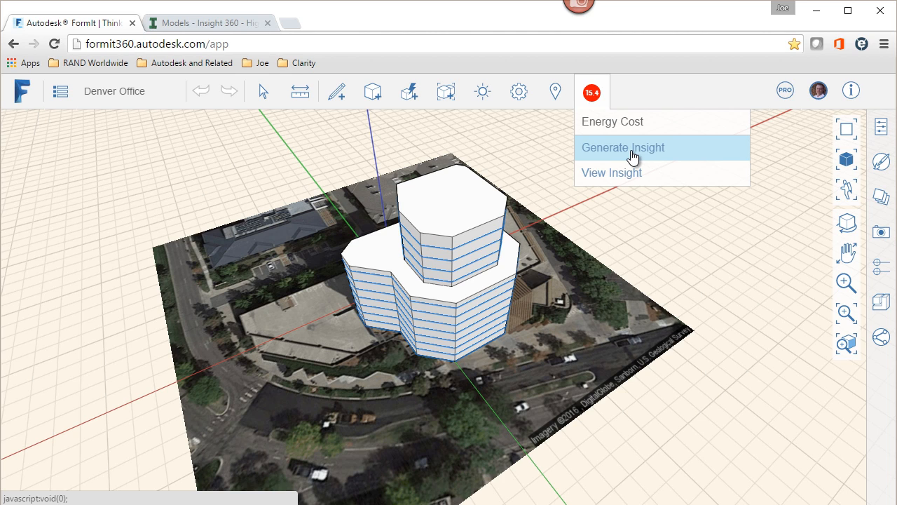
mouse_move(499, 160)
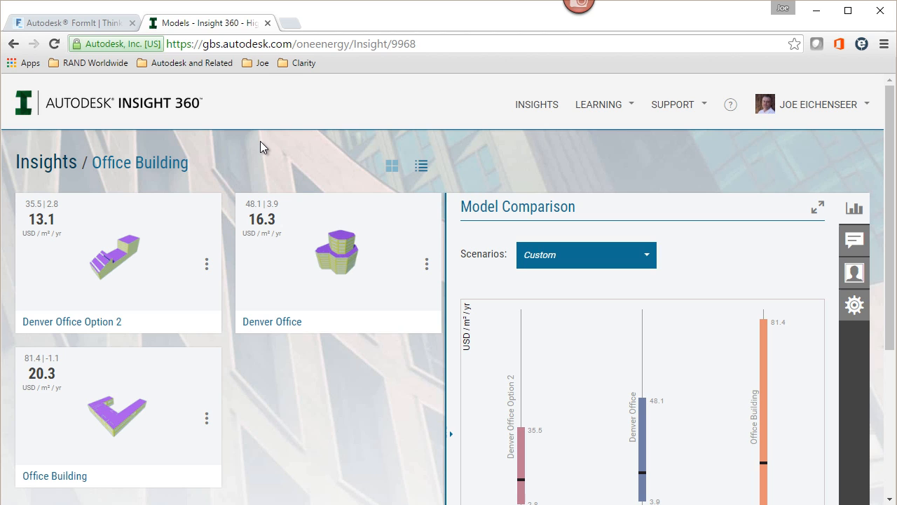
mouse_move(249, 174)
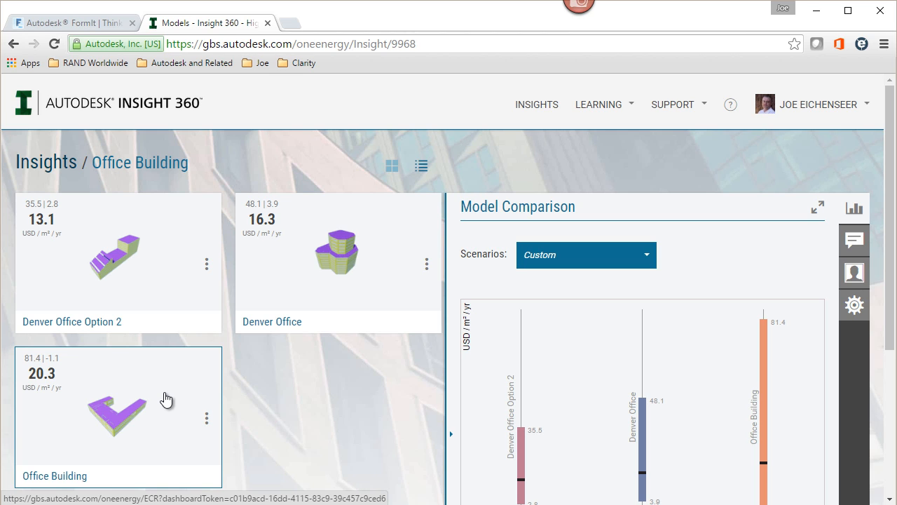
Step: Show the Denver Office dashboard at 16.3 cost with benchmark, history and lighting efficiency cards
click(336, 264)
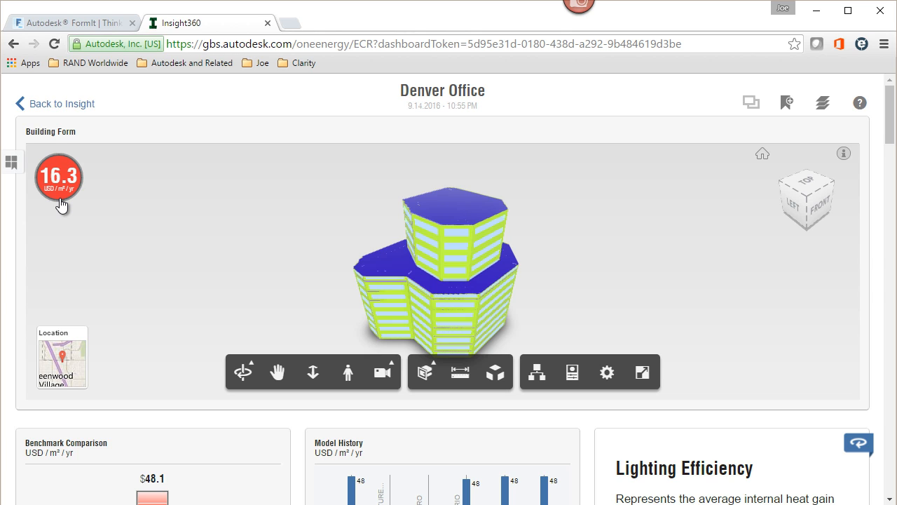
mouse_move(301, 442)
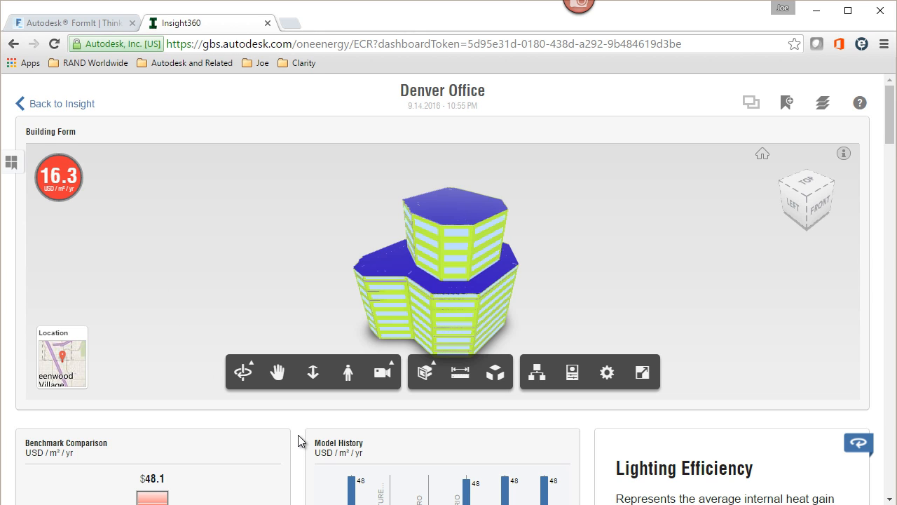
scroll(down, 3)
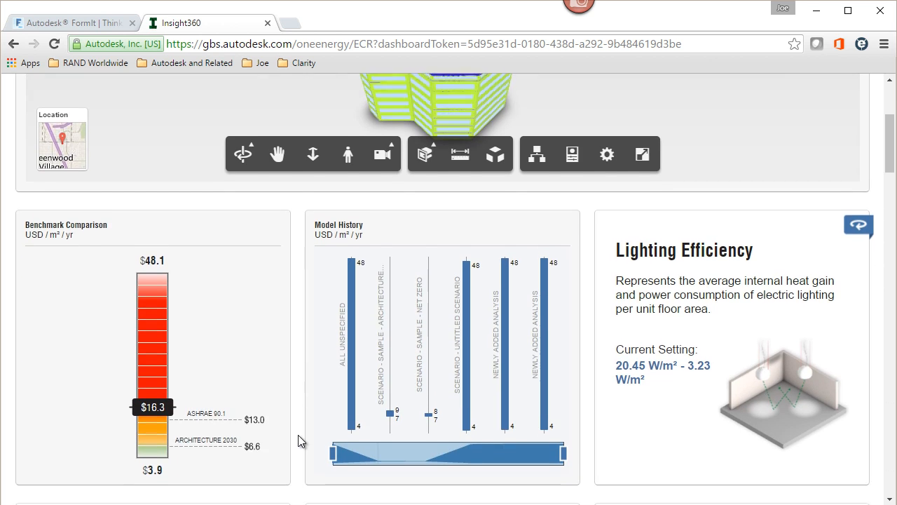
scroll(down, 3)
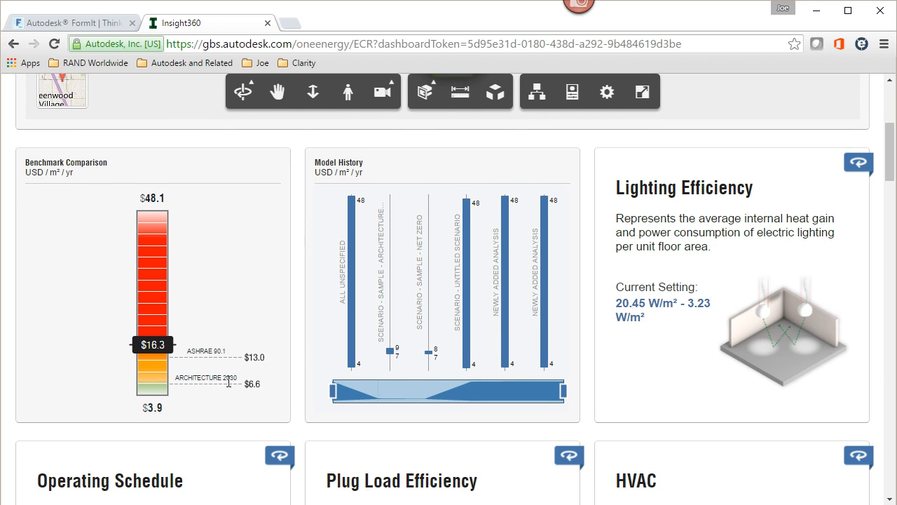
mouse_move(213, 389)
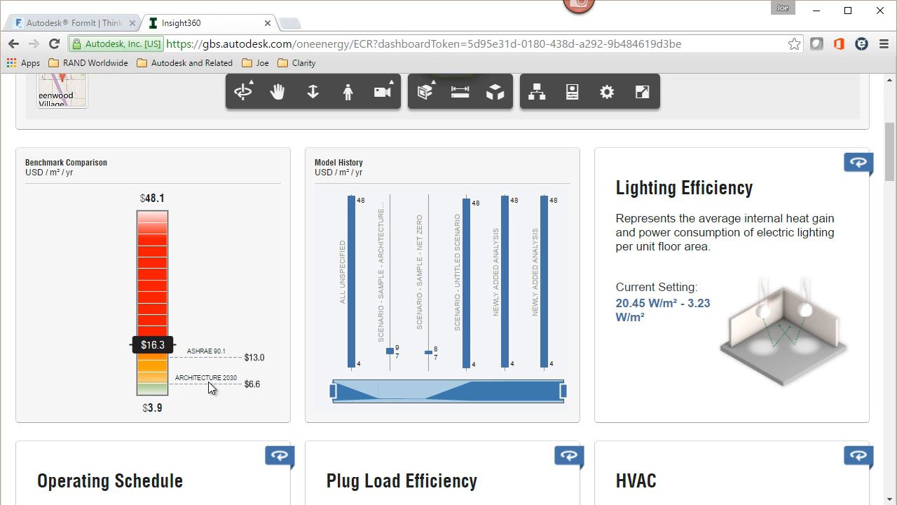
mouse_move(218, 390)
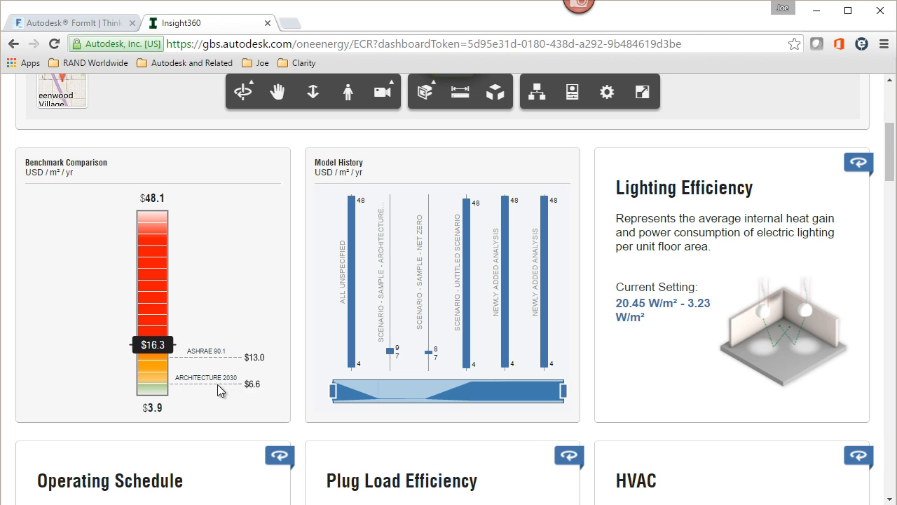
mouse_move(558, 465)
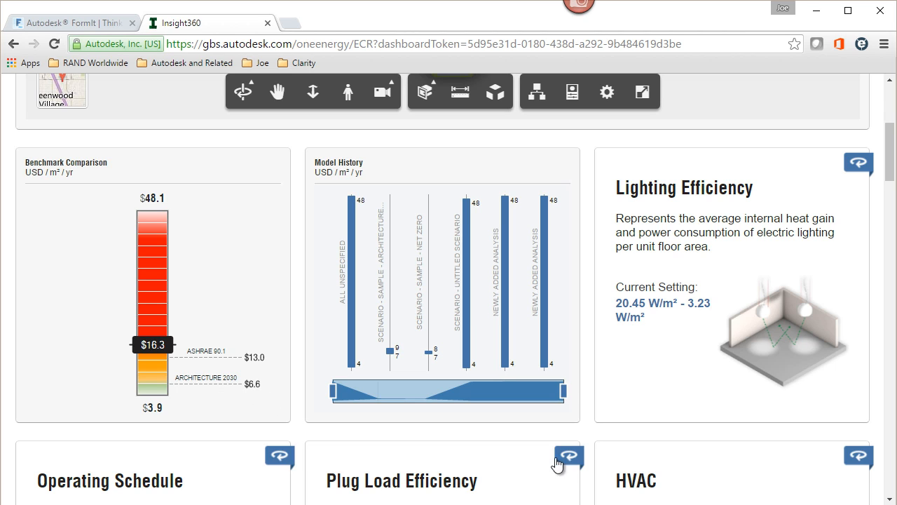
mouse_move(713, 231)
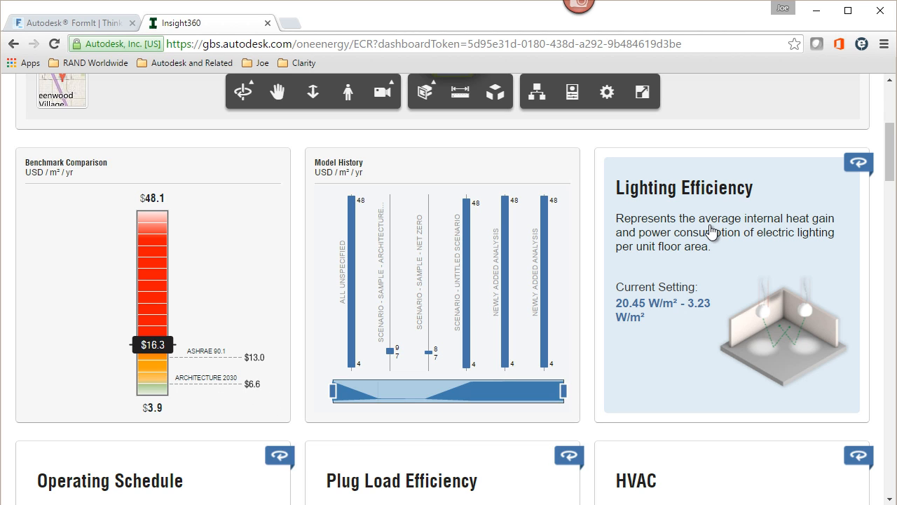
Step: Restrict Lighting Efficiency to its two lowest settings from 7.53 W/m², giving 13.8 USD/m²/yr
click(858, 162)
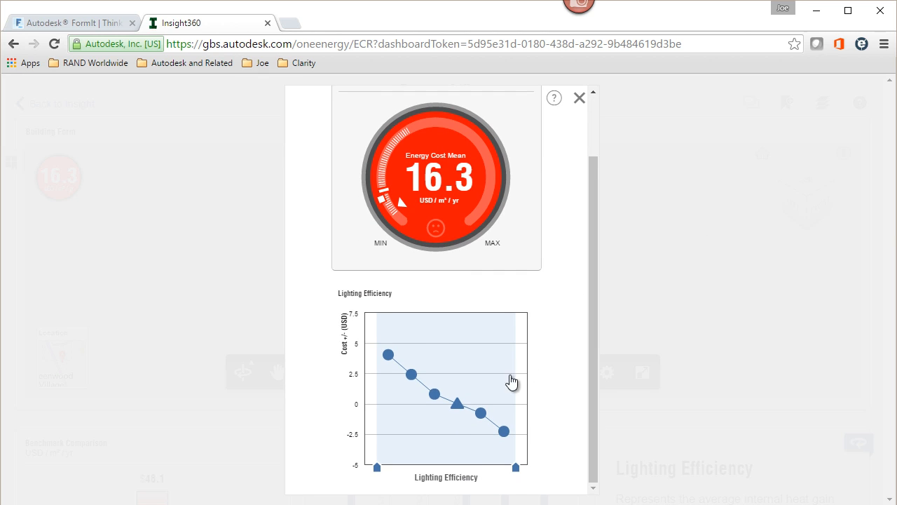
mouse_move(457, 403)
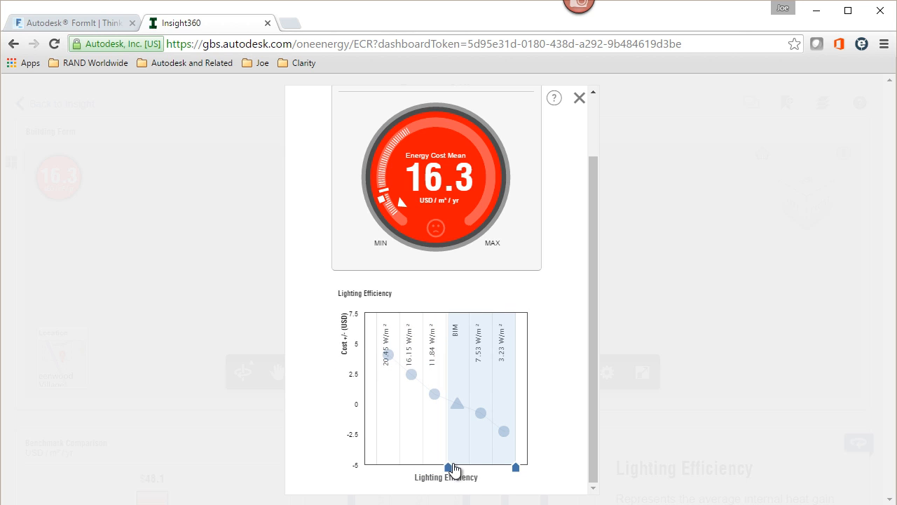
drag(465, 466, 469, 467)
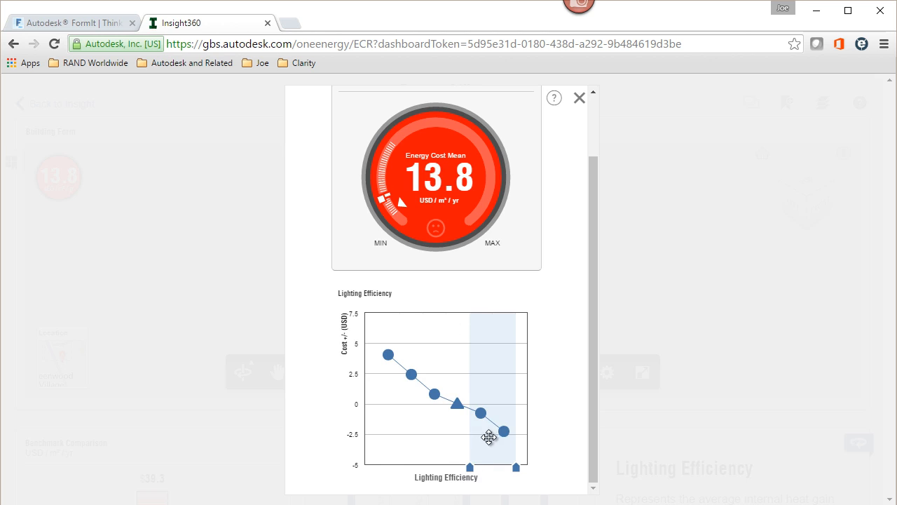
mouse_move(505, 432)
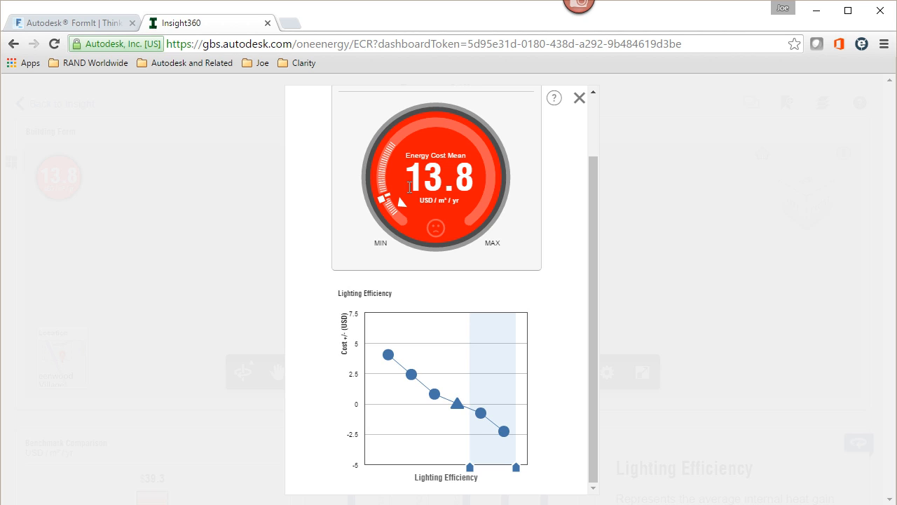
mouse_move(410, 199)
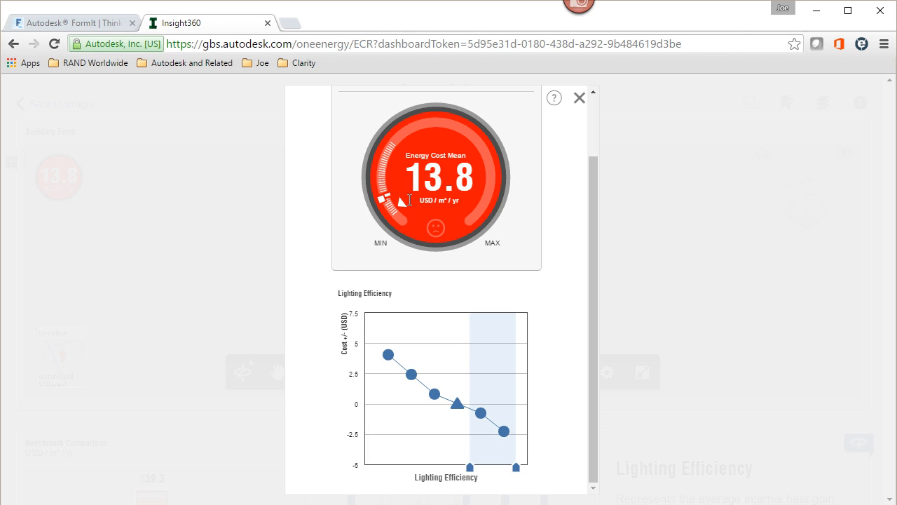
mouse_move(415, 208)
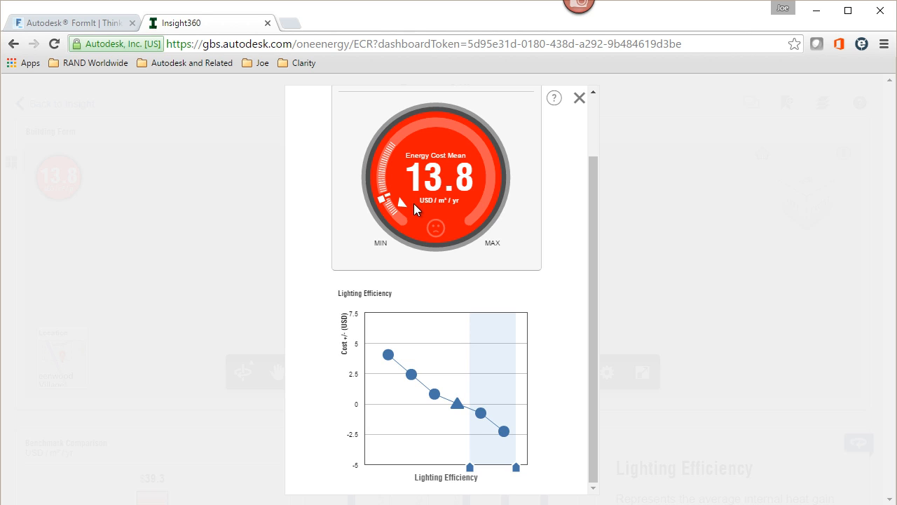
mouse_move(446, 219)
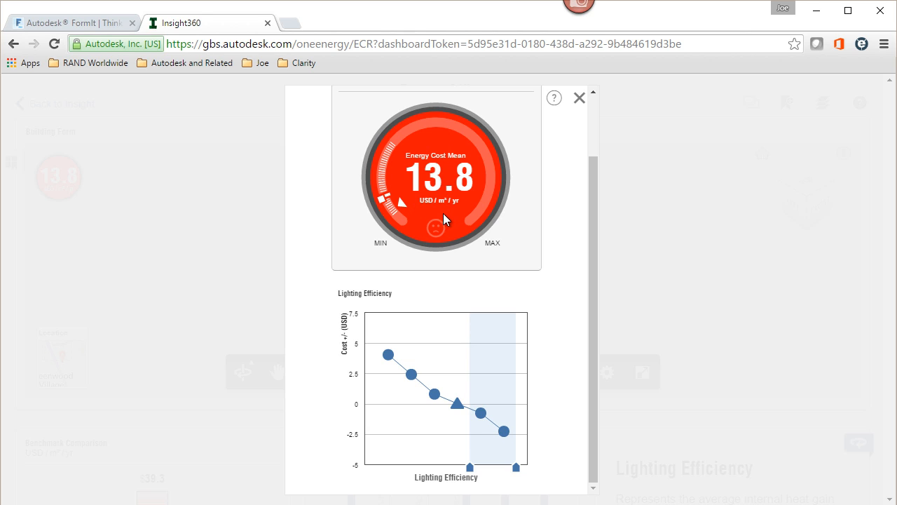
mouse_move(400, 200)
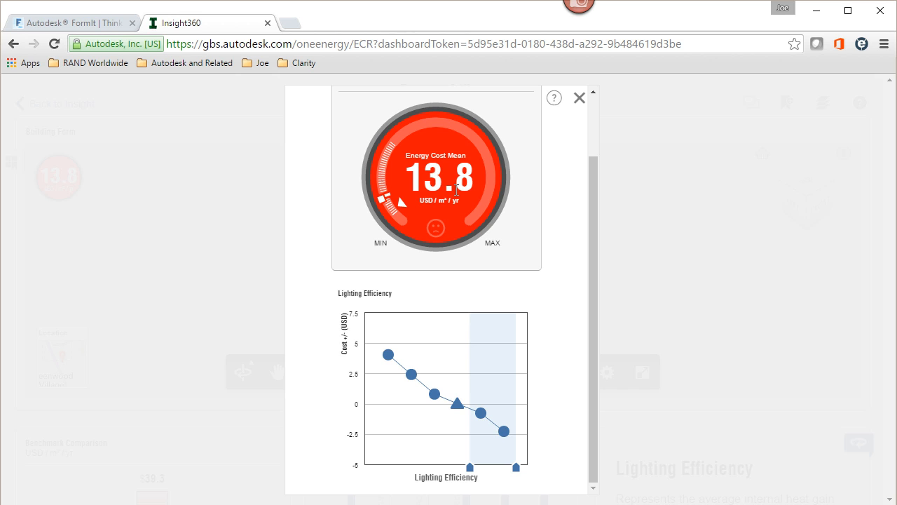
click(579, 98)
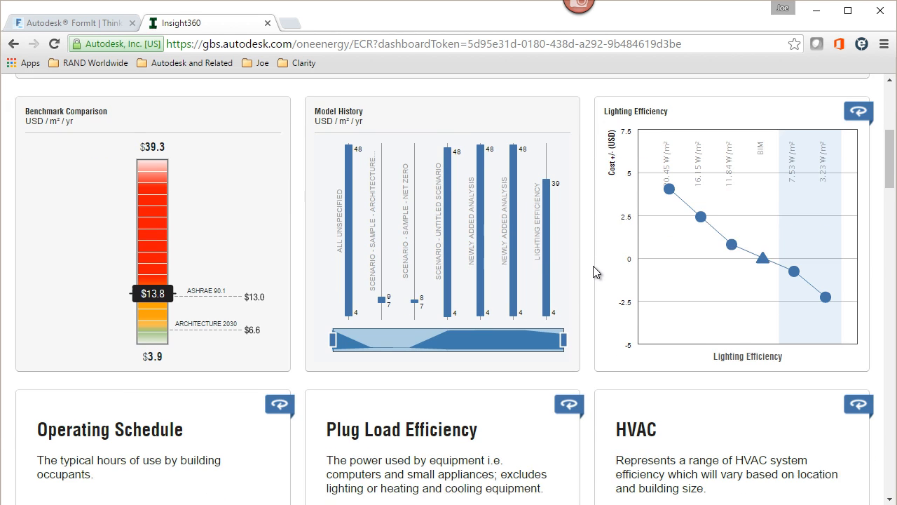
Step: Limit the Operating Schedule to the 12/6 option, bringing cost to 14.0 USD/m²/yr
scroll(down, 3)
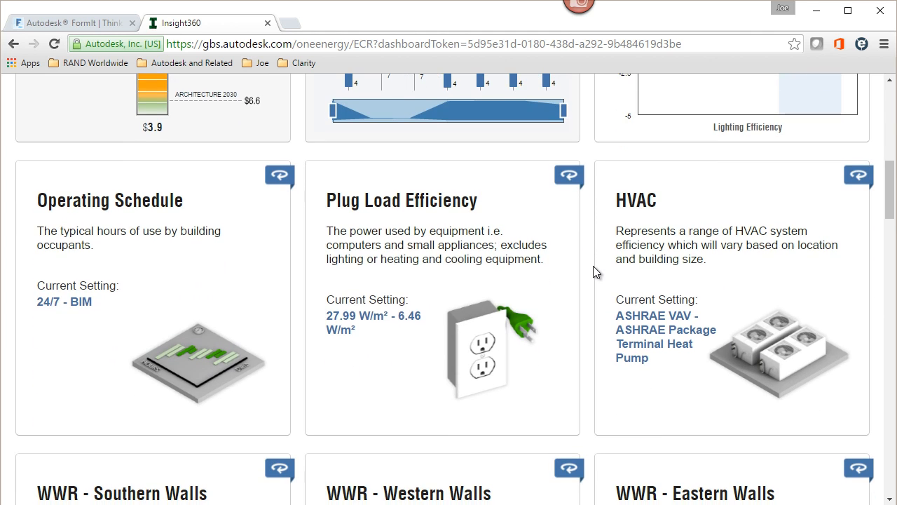
mouse_move(78, 288)
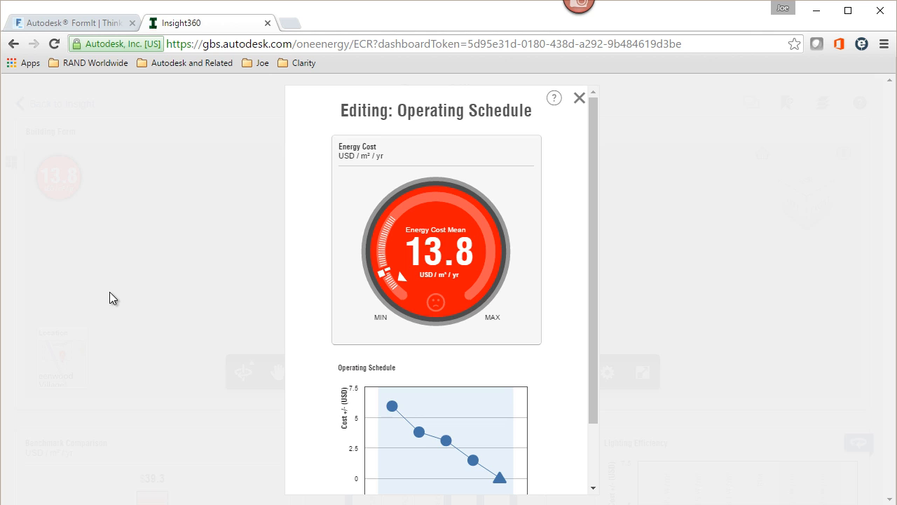
mouse_move(602, 336)
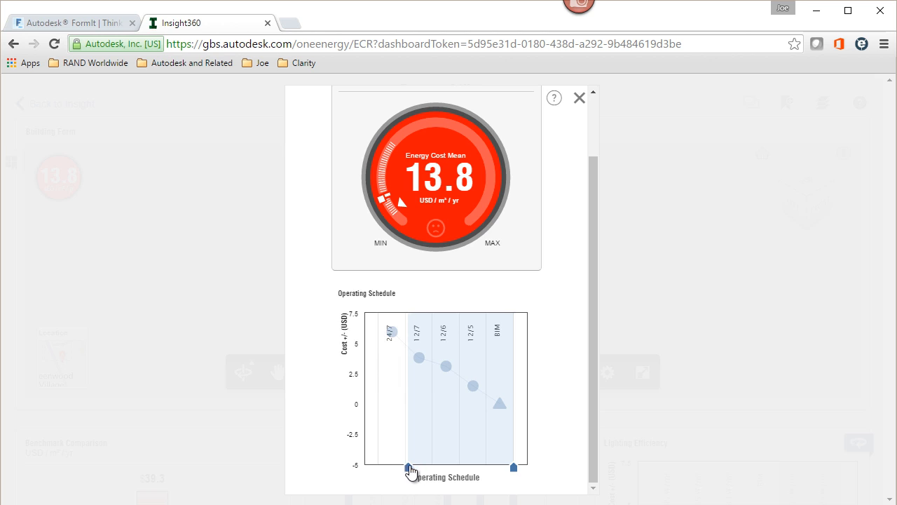
drag(409, 467, 430, 467)
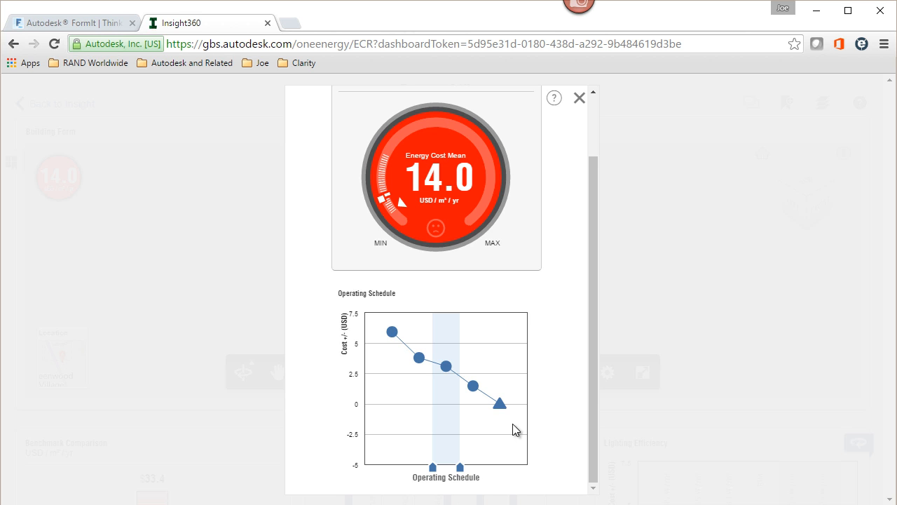
mouse_move(575, 180)
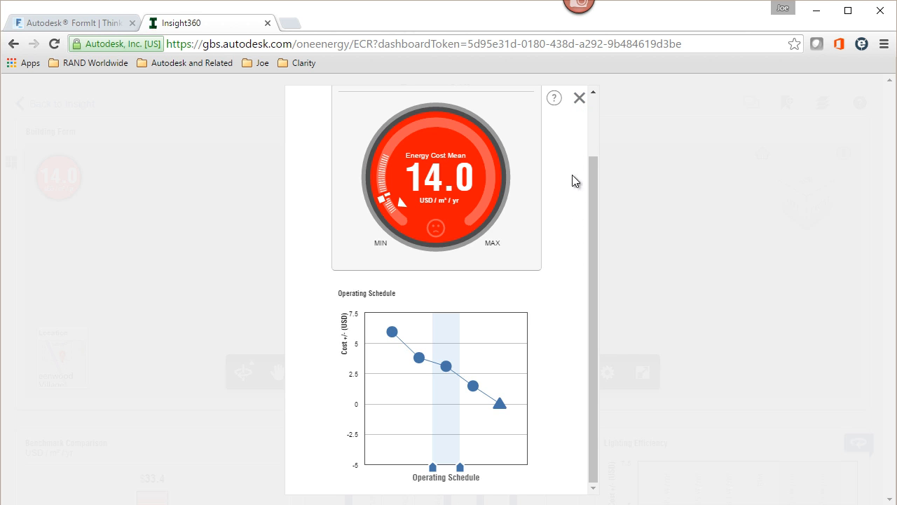
click(580, 98)
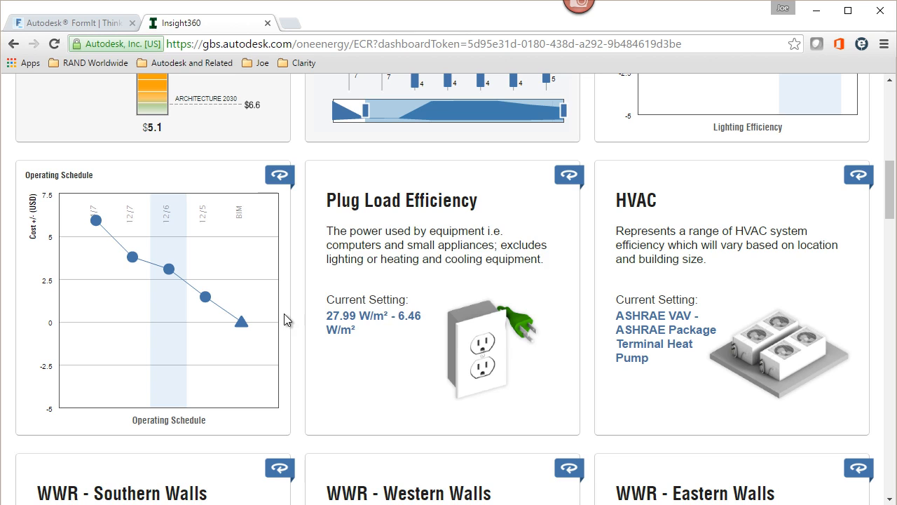
mouse_move(371, 316)
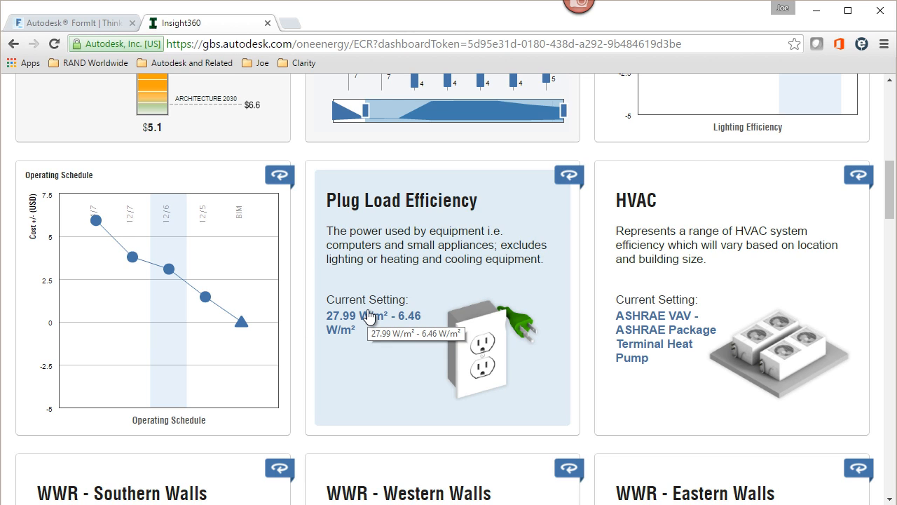
mouse_move(644, 306)
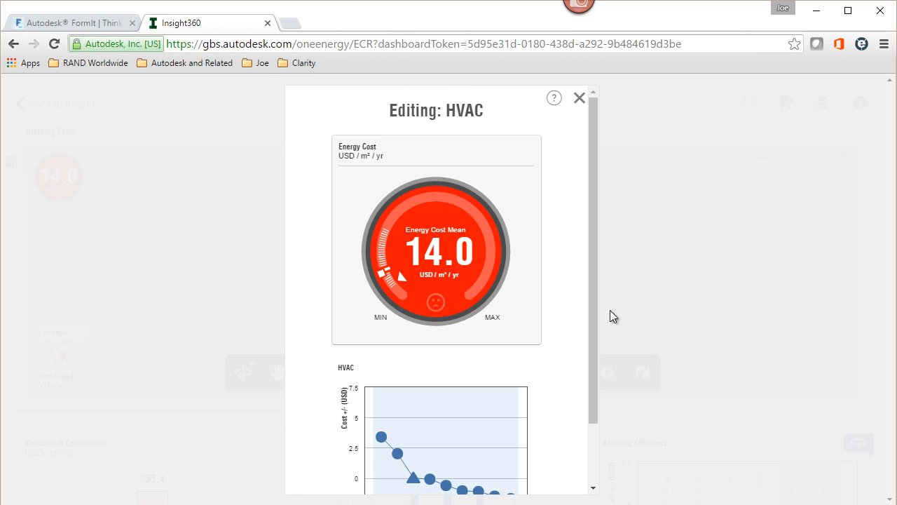
Step: Exclude the costliest HVAC systems, keeping BIM and mid-cost options at 13.4 USD/m²/yr
scroll(down, 3)
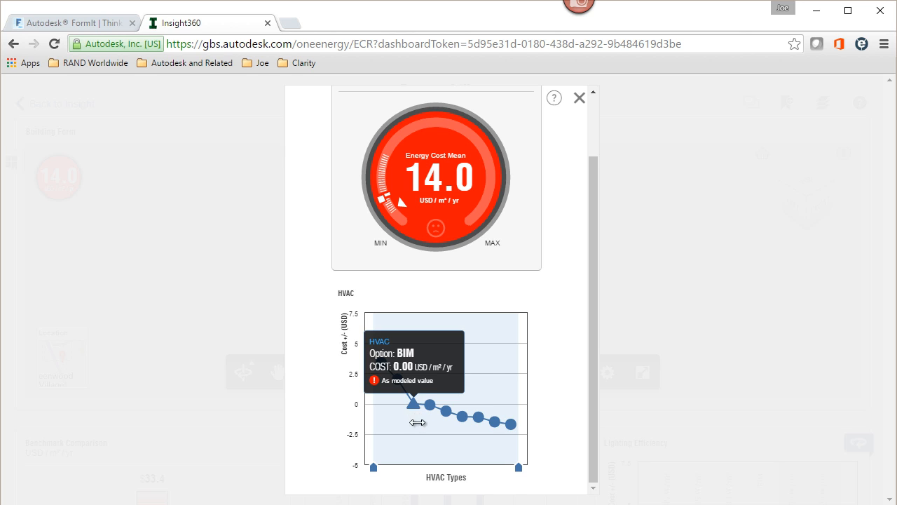
mouse_move(561, 463)
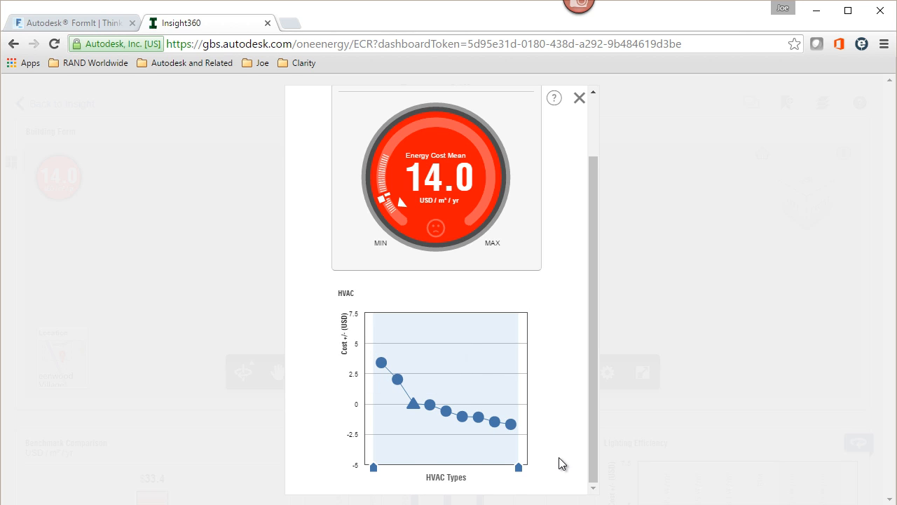
click(373, 467)
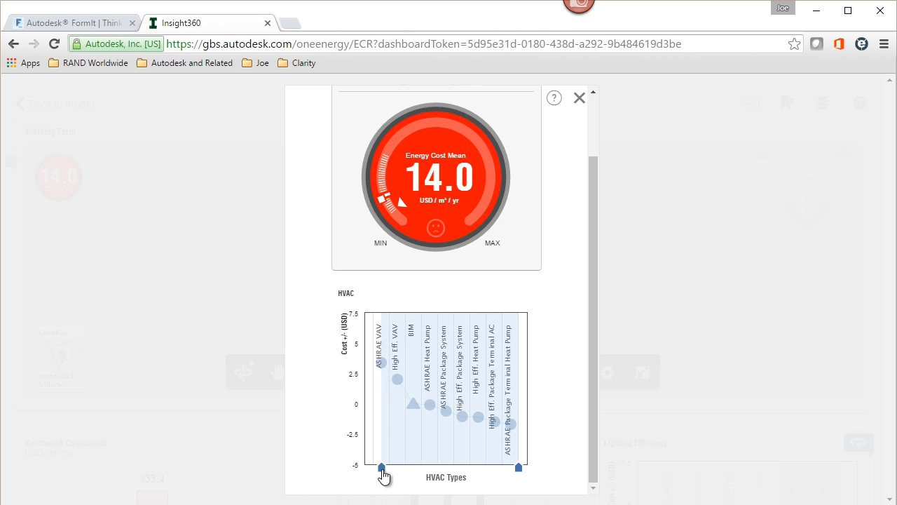
drag(381, 467, 404, 467)
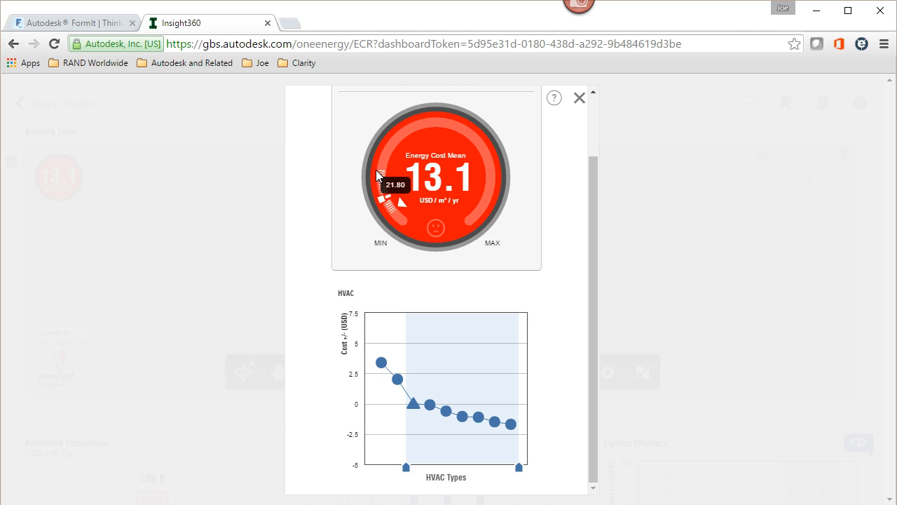
mouse_move(429, 404)
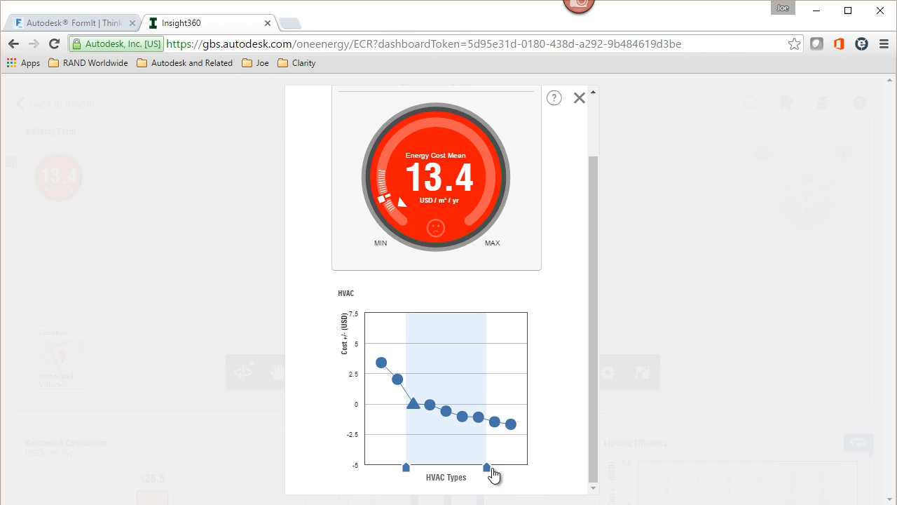
mouse_move(586, 358)
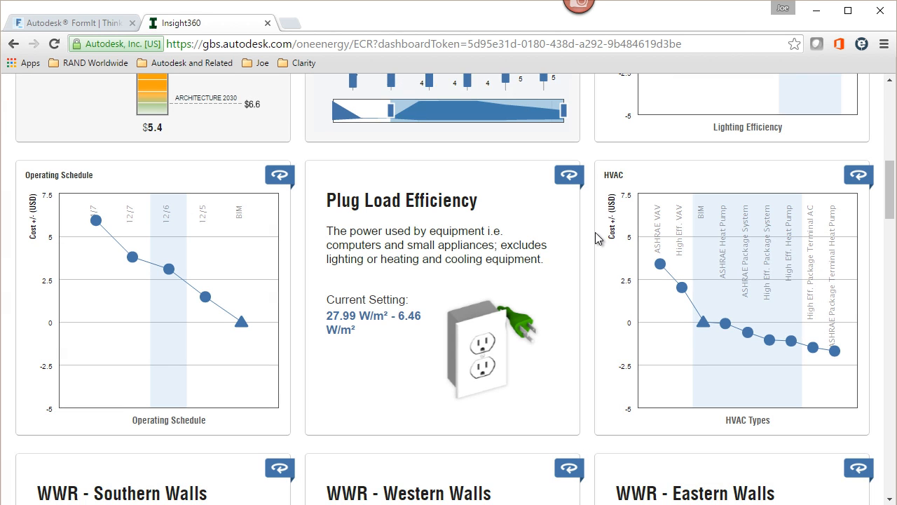
scroll(down, 3)
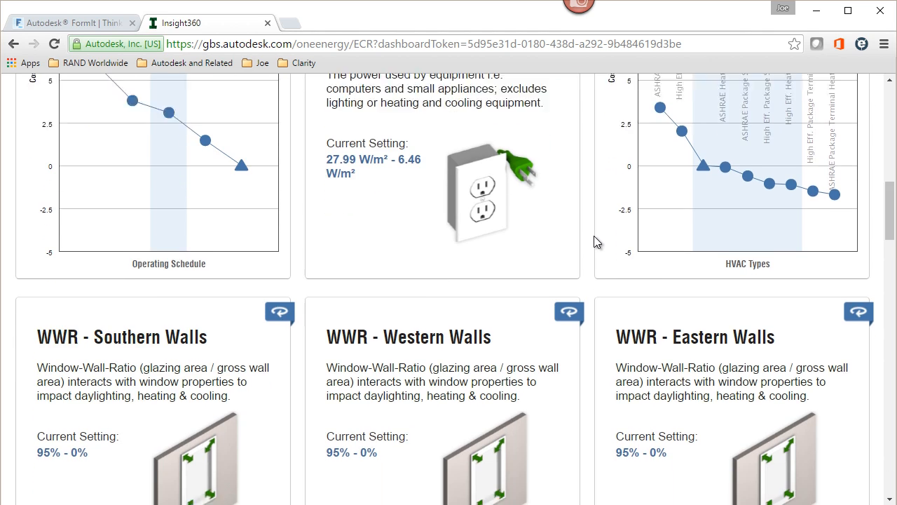
scroll(down, 3)
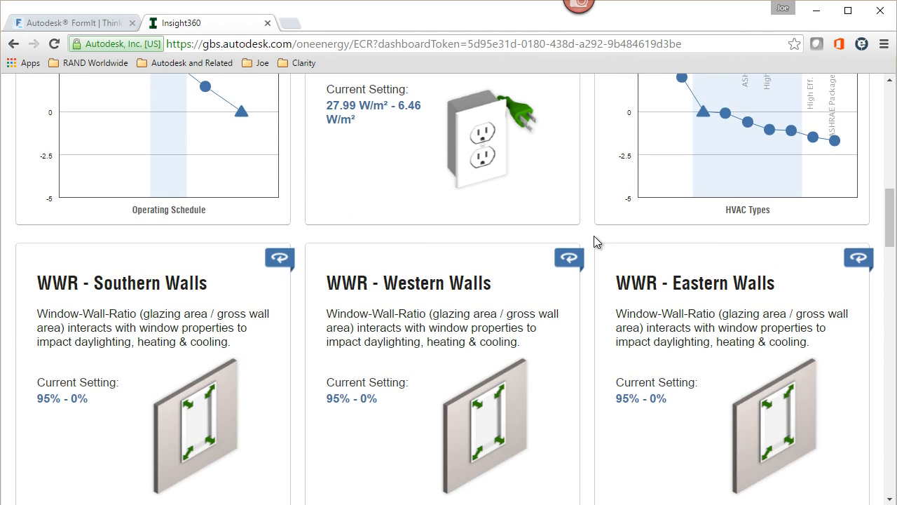
scroll(down, 3)
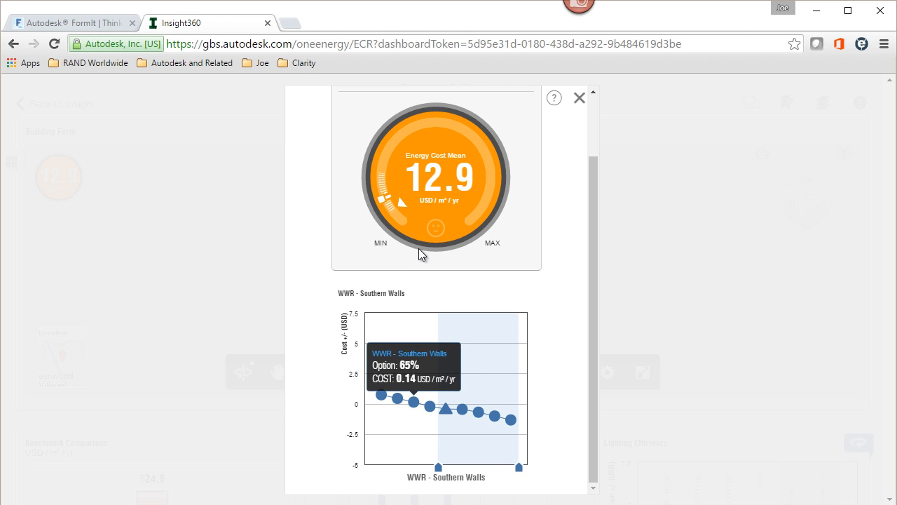
mouse_move(436, 228)
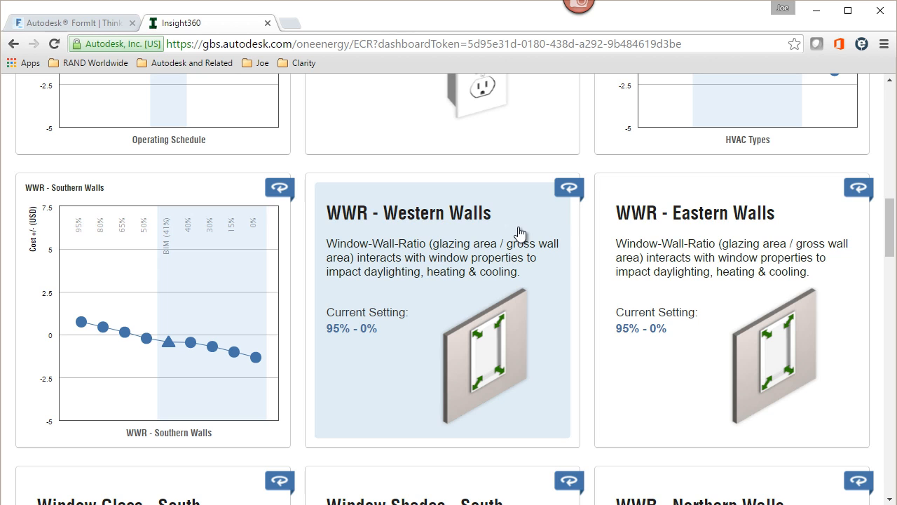
Step: Keep the lower Southern Walls window-to-wall ratios, holding cost at 12.9 USD/m²/yr
scroll(down, 3)
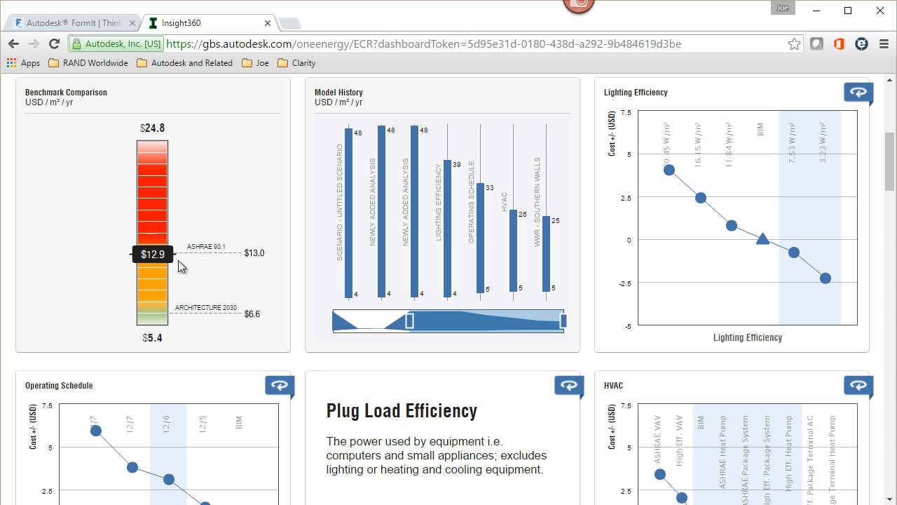
scroll(down, 3)
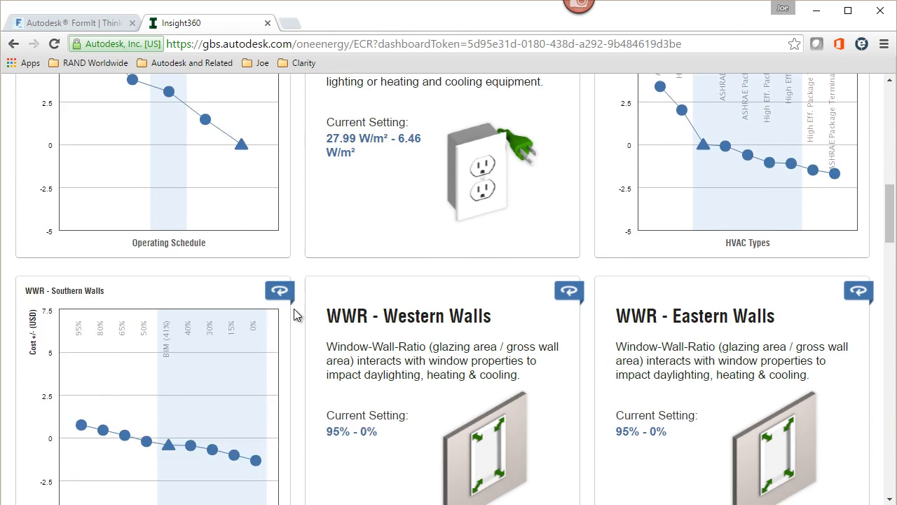
scroll(down, 3)
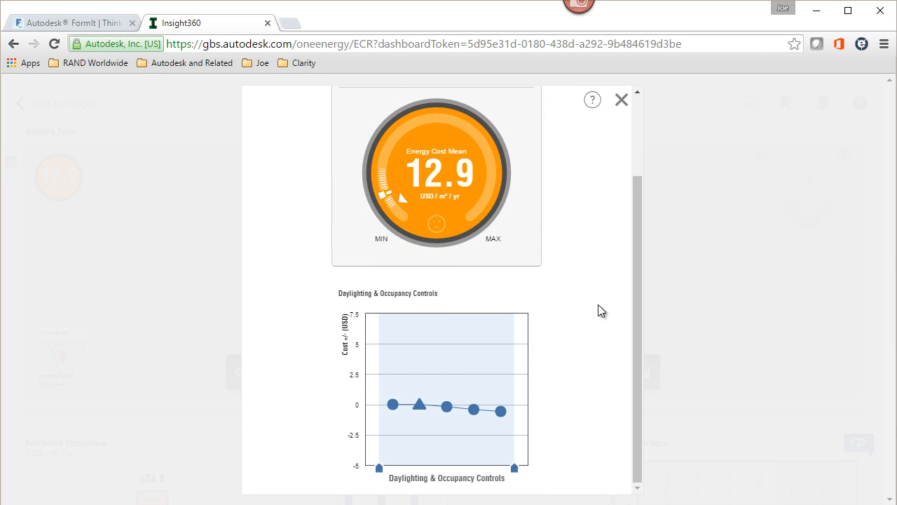
mouse_move(381, 468)
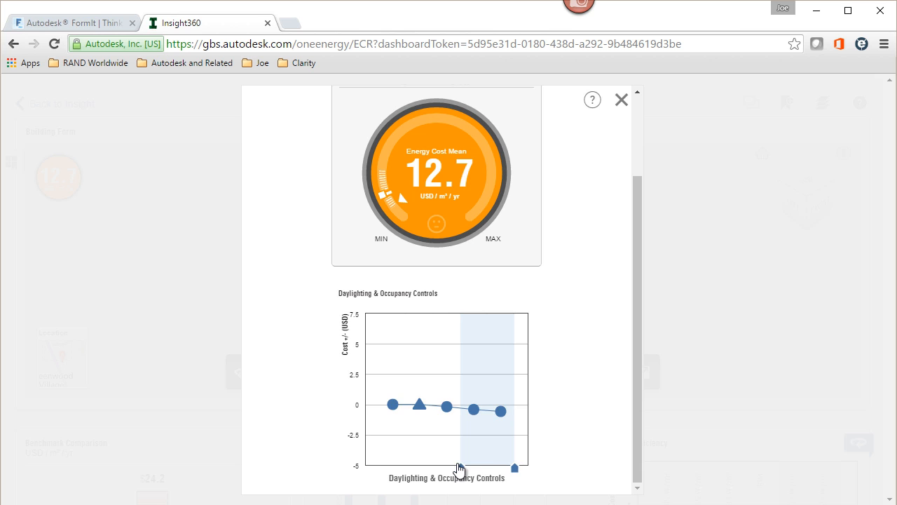
mouse_move(586, 293)
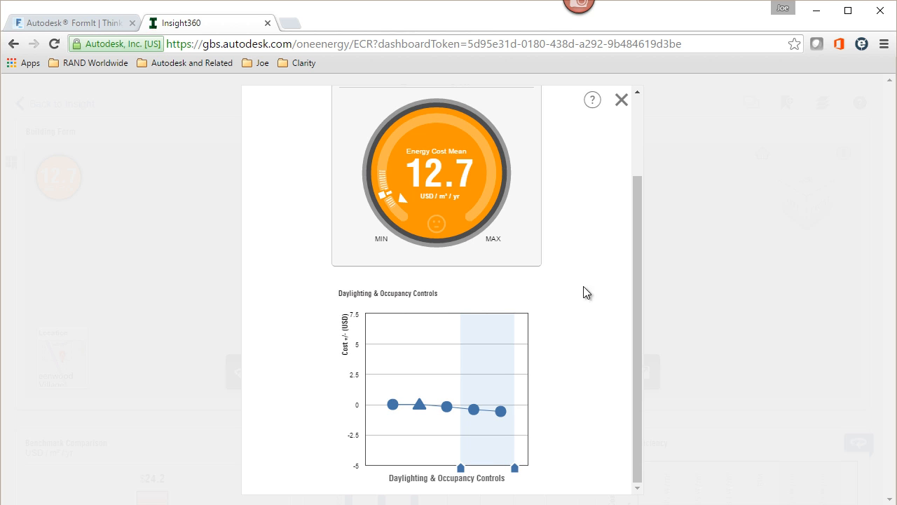
Step: Keep only the occupancy-control options, lowering cost to 12.7 USD/m²/yr
click(621, 98)
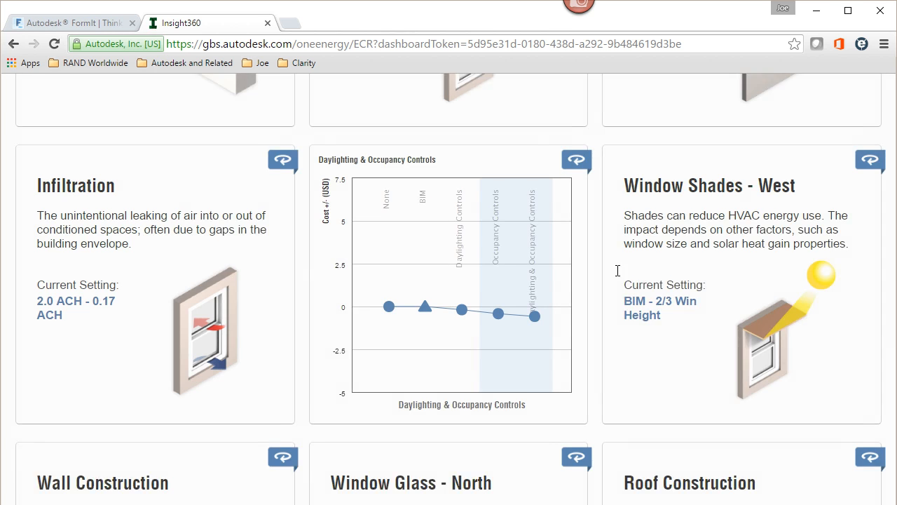
Step: Review the Roof Construction cost chart, leaving its full insulation range and cost at 12.7
scroll(down, 3)
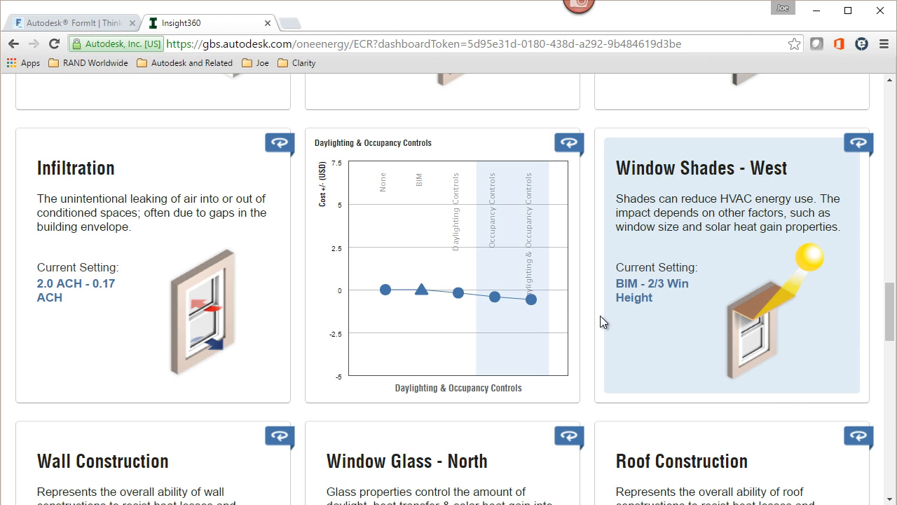
scroll(down, 3)
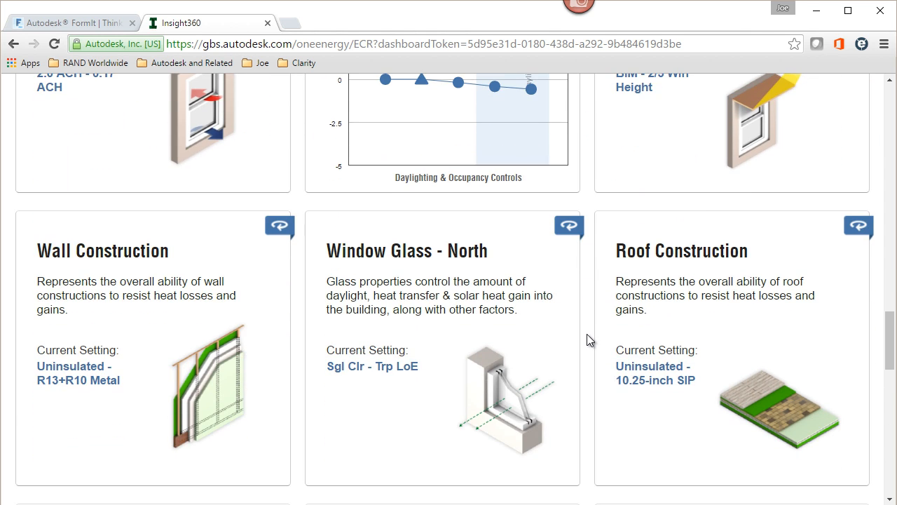
scroll(down, 3)
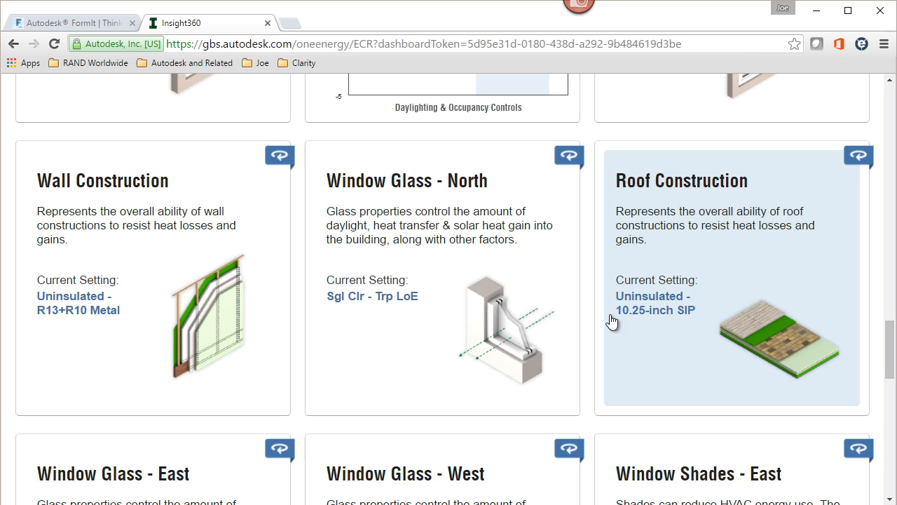
click(732, 277)
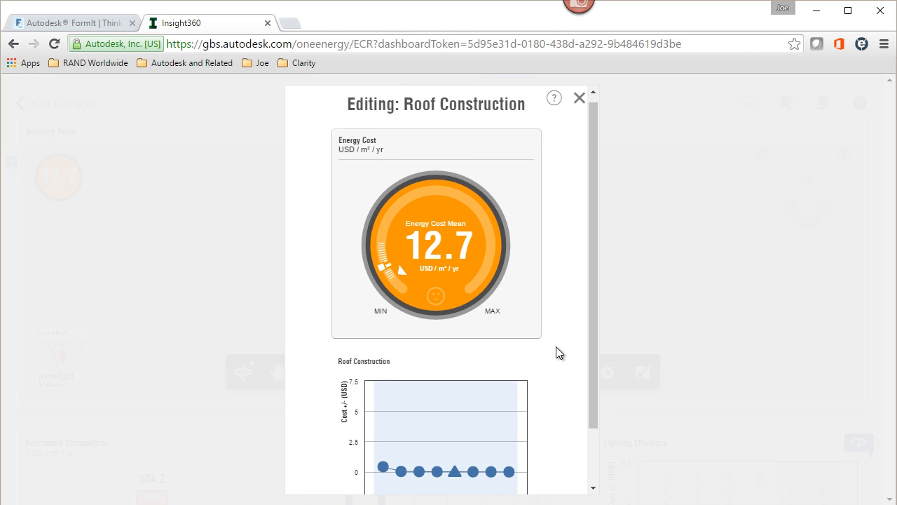
scroll(down, 3)
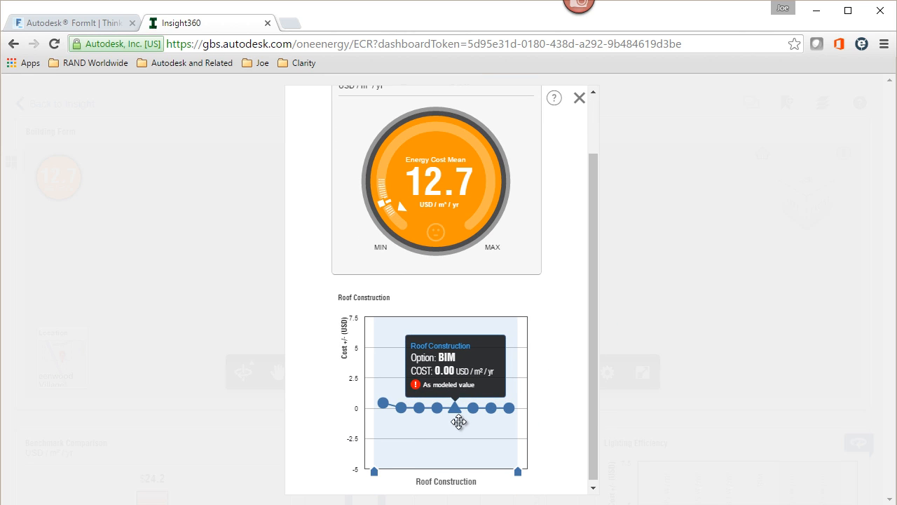
click(581, 98)
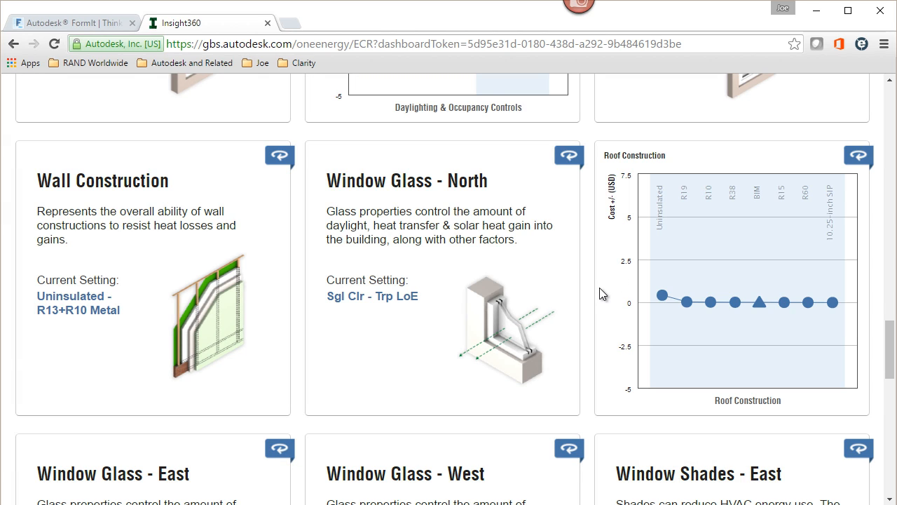
scroll(down, 3)
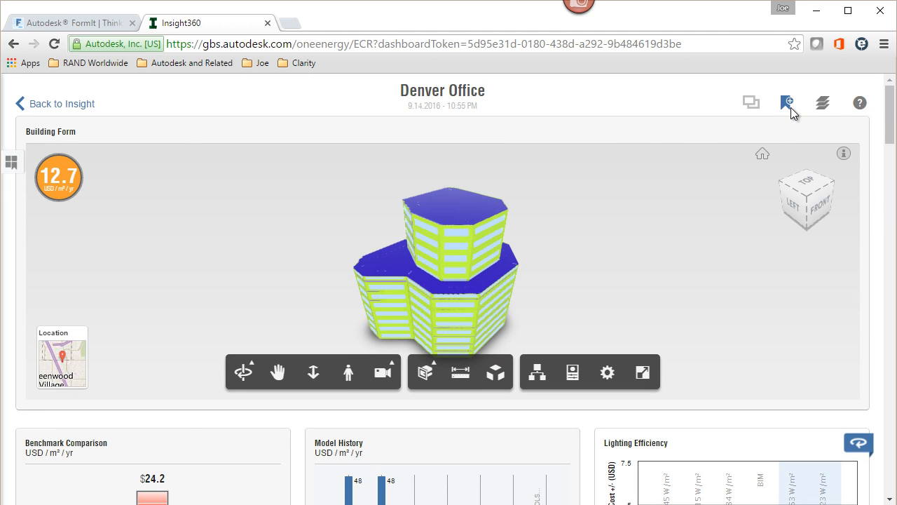
Step: Rename the Untitled Scenario from the Scenarios panel, starting the name with 'Adju'
click(785, 104)
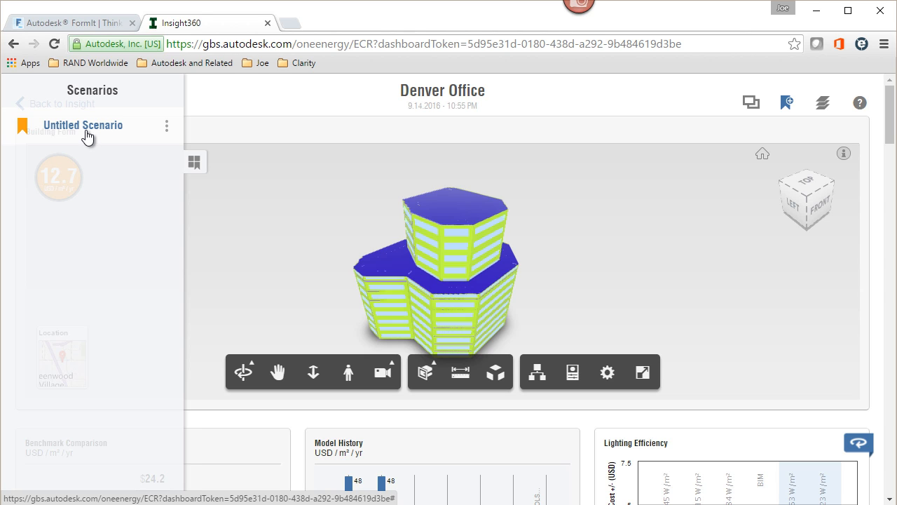
click(166, 127)
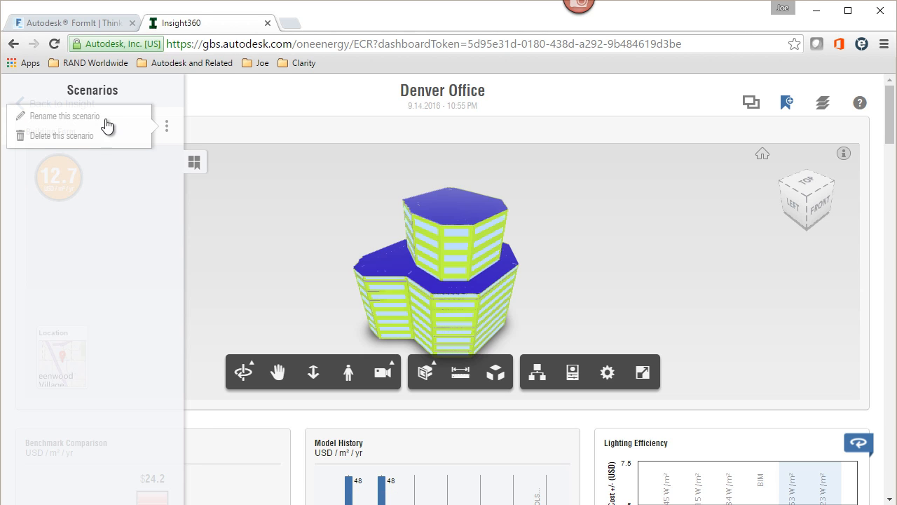
click(65, 115)
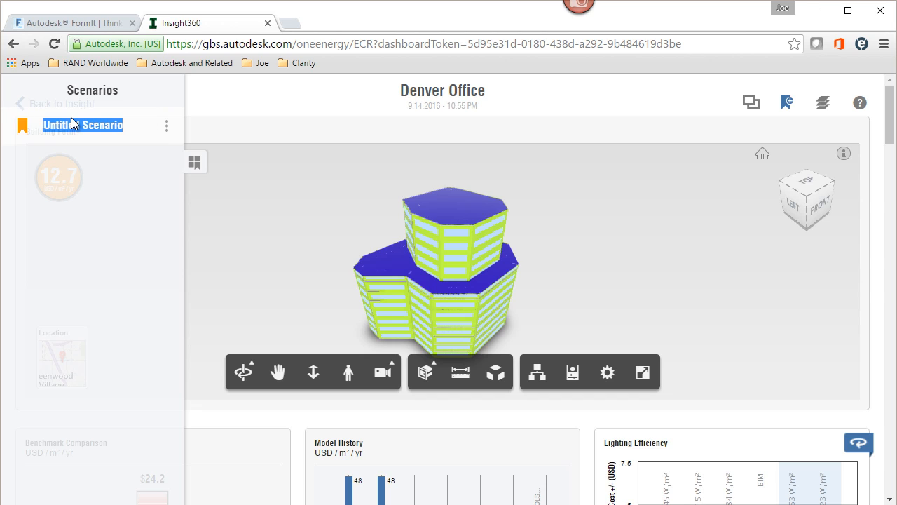
text(Adju)
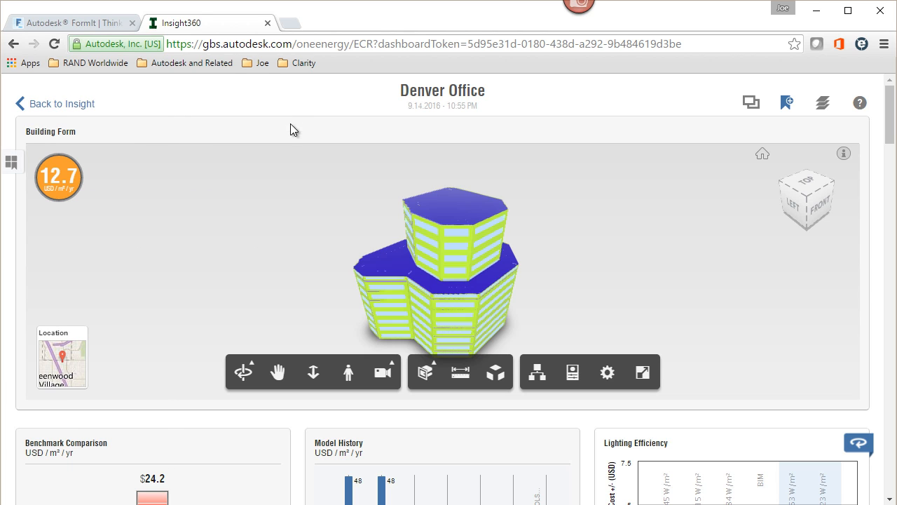
mouse_move(342, 258)
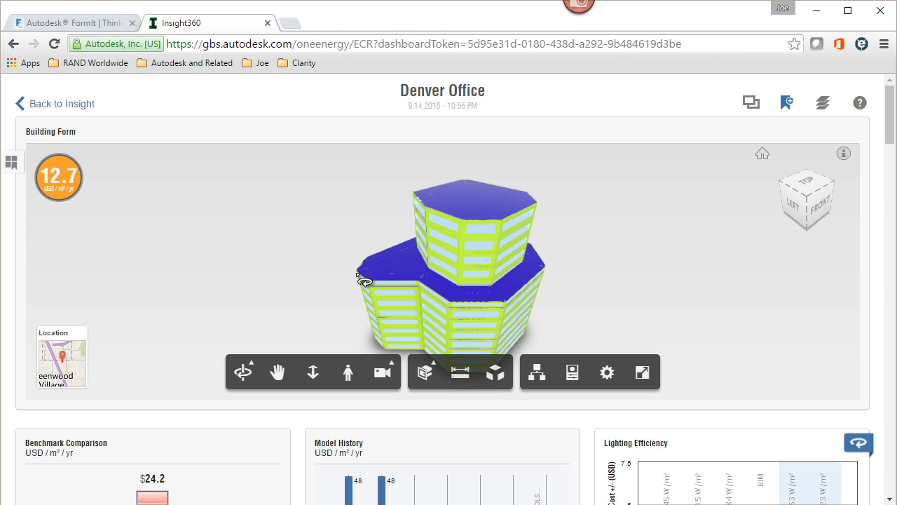
Step: Show Cooling Loads (8.3 to 285.0 W/m²) on the building and orbit to a front view
click(821, 103)
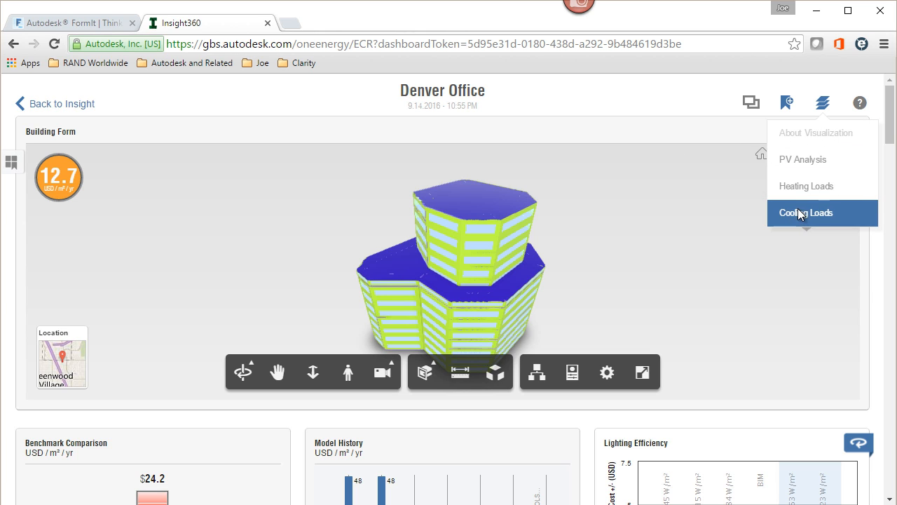
click(806, 213)
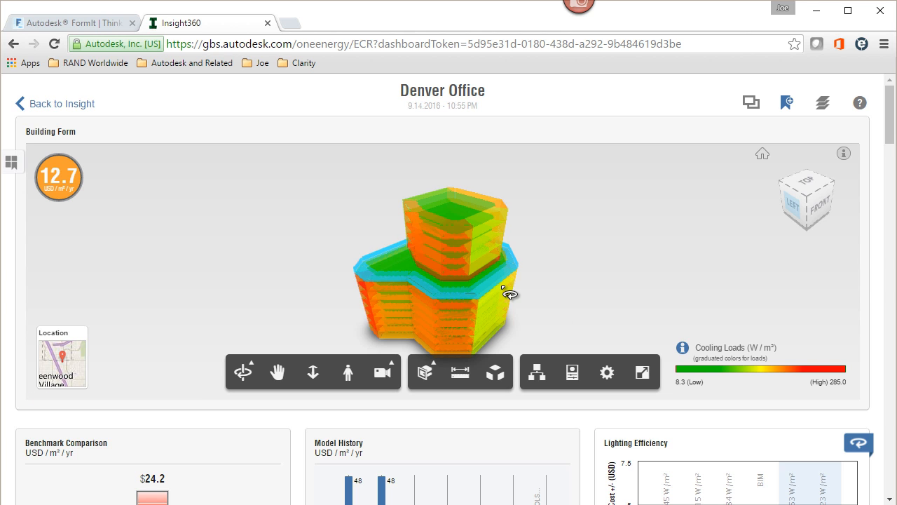
drag(510, 293, 526, 314)
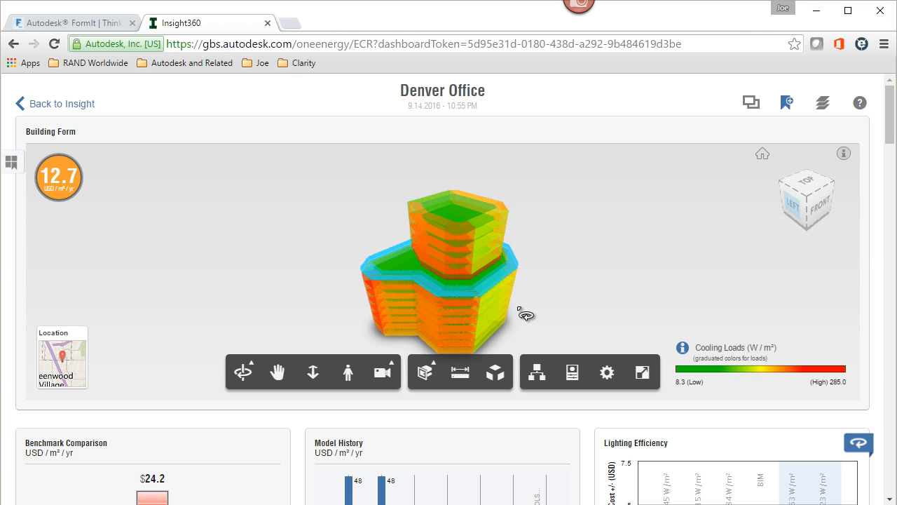
drag(526, 314, 498, 283)
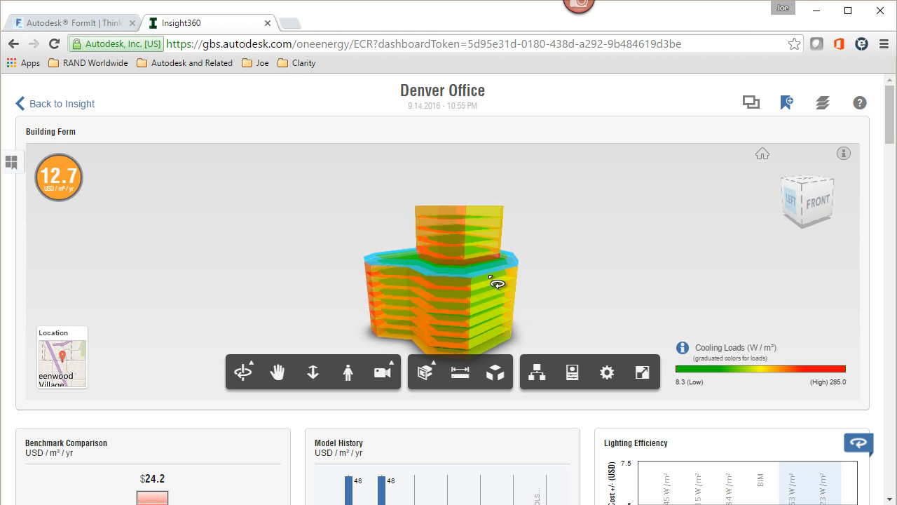
drag(497, 283, 419, 300)
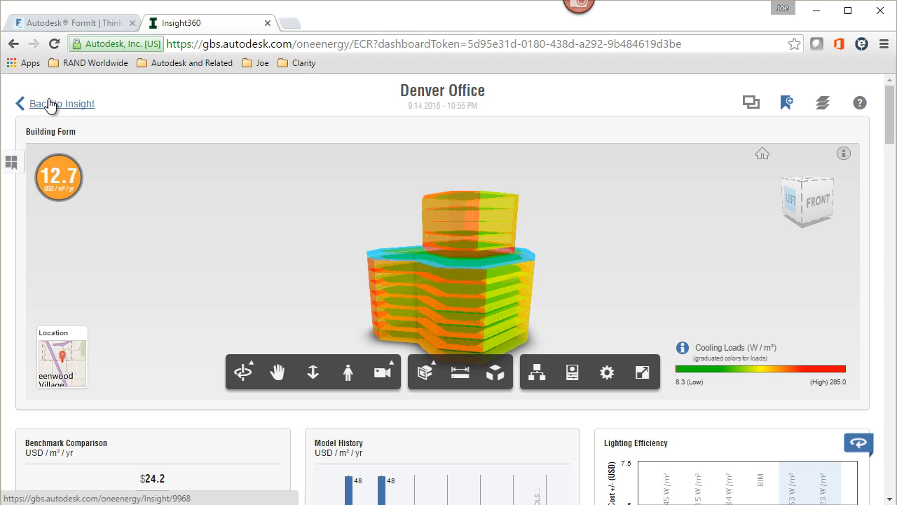
Step: Return from the Denver Office dashboard to the Office Building insight's model comparison
click(62, 104)
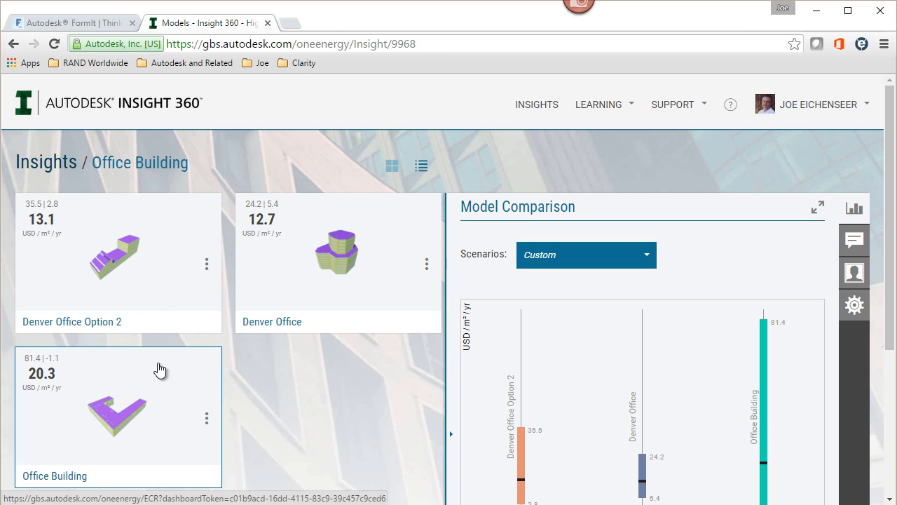
scroll(down, 3)
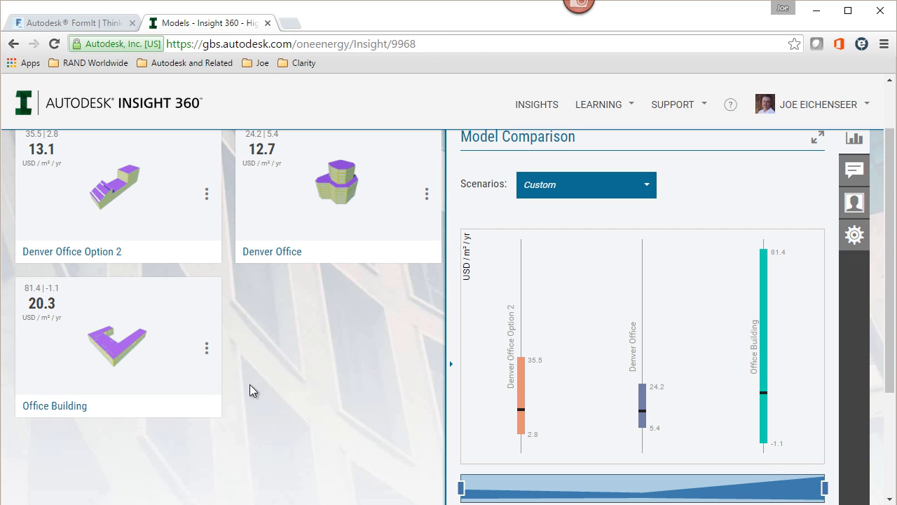
mouse_move(279, 374)
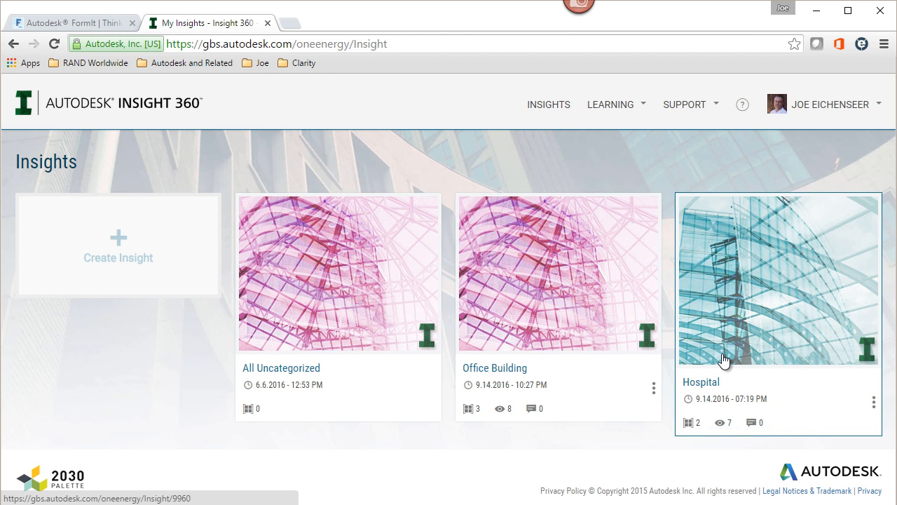
Step: Open the Hospital insight card to compare its mass and architectural models
click(777, 278)
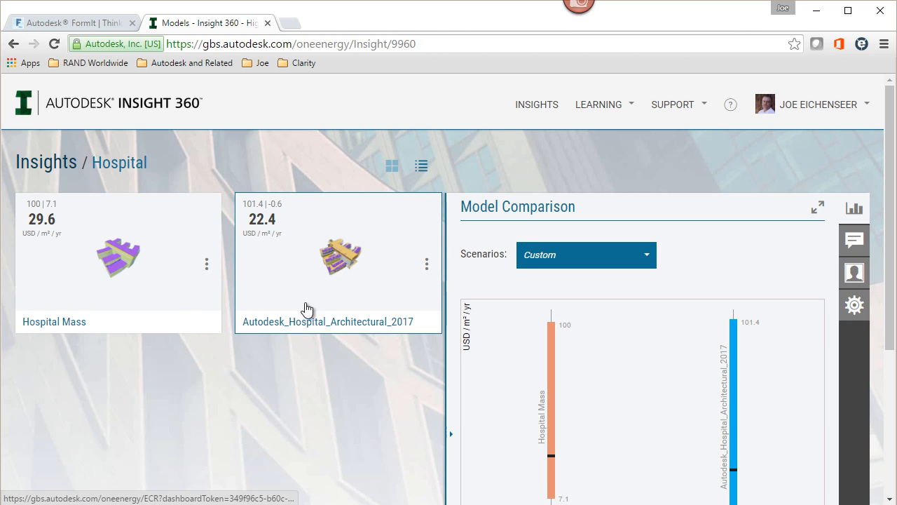
mouse_move(332, 236)
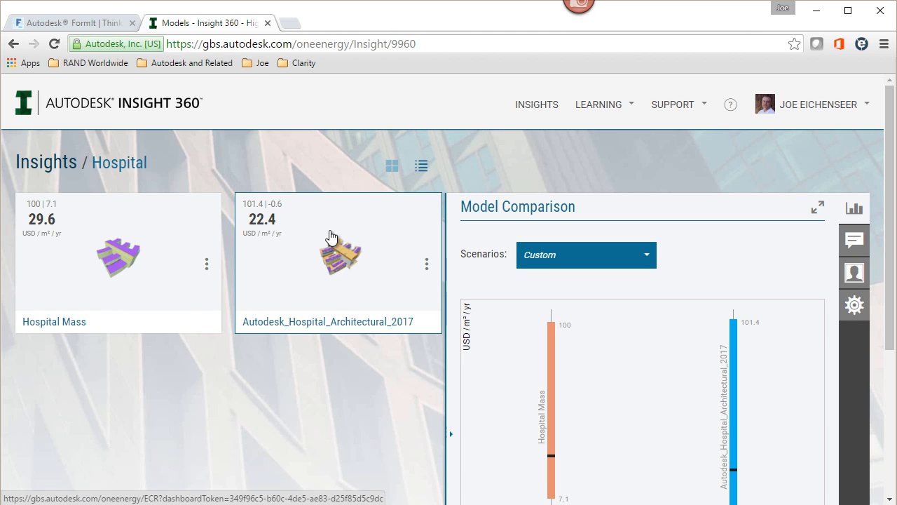
mouse_move(302, 265)
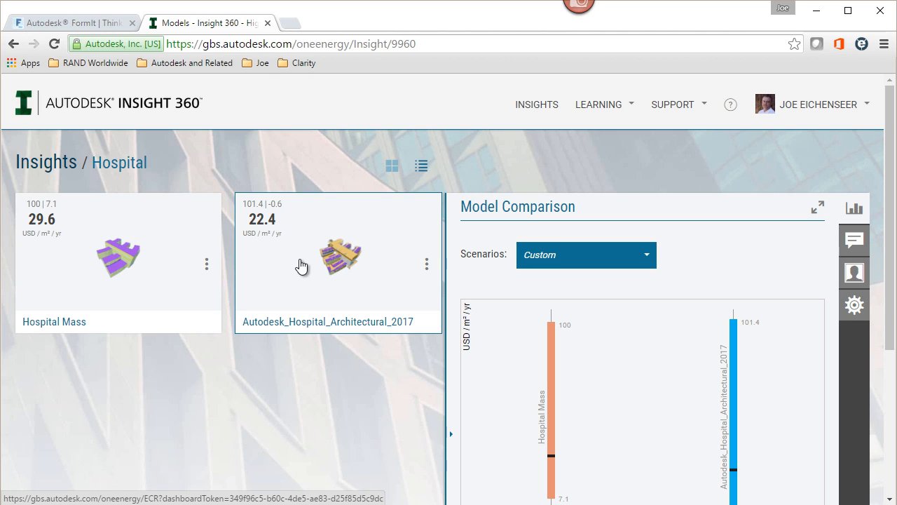